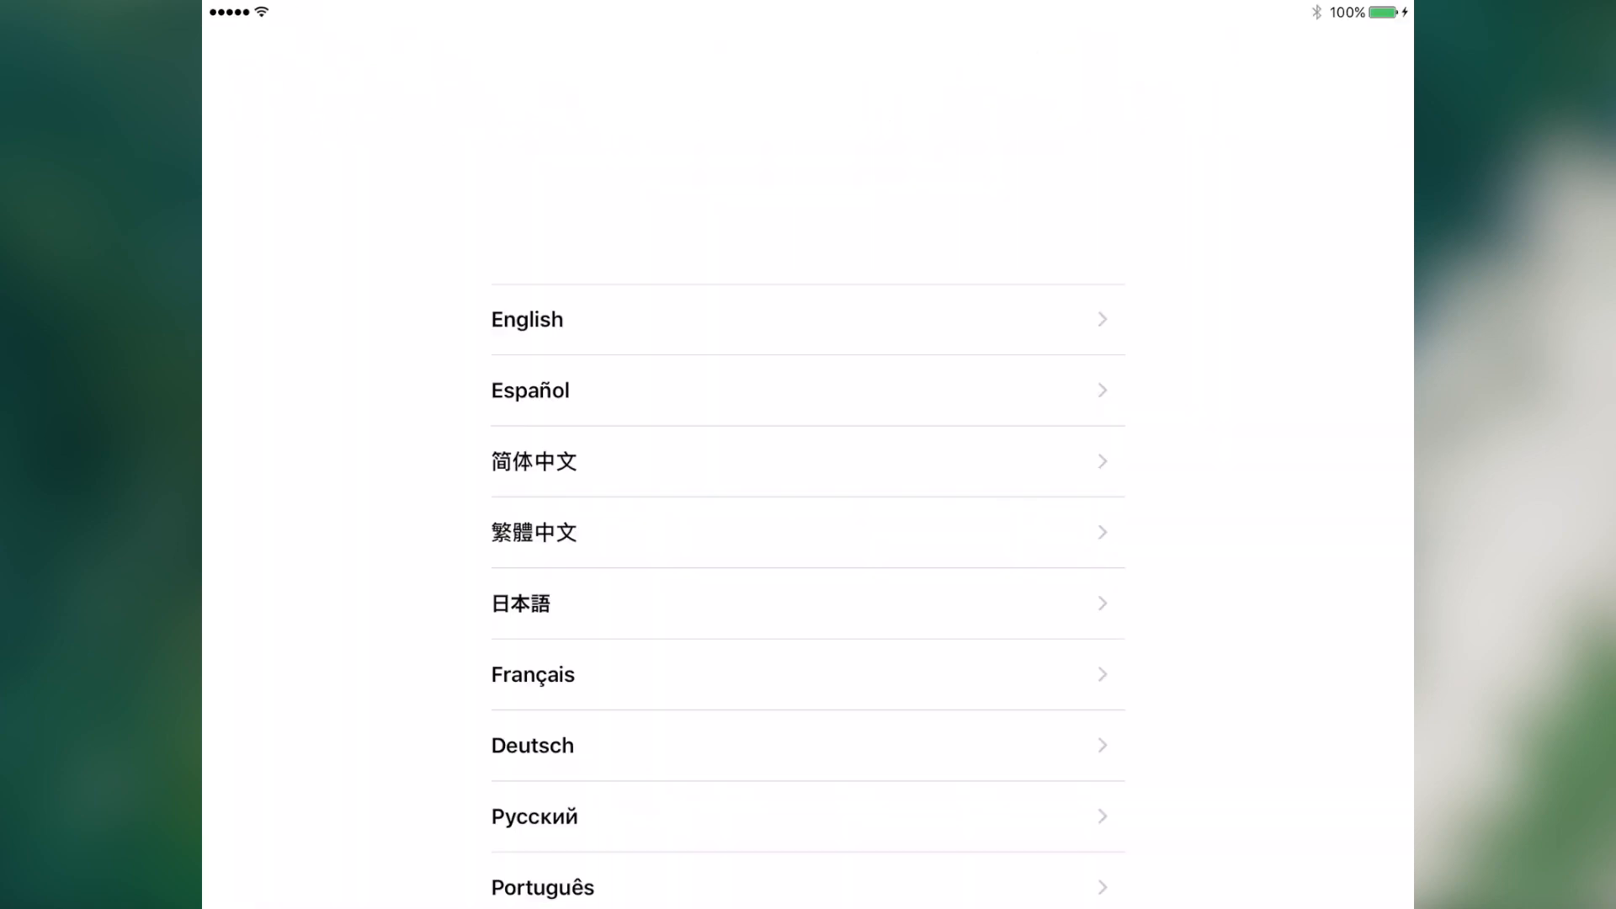
- Choose English, pick the country or region, and join a Wi-Fi network
click(527, 318)
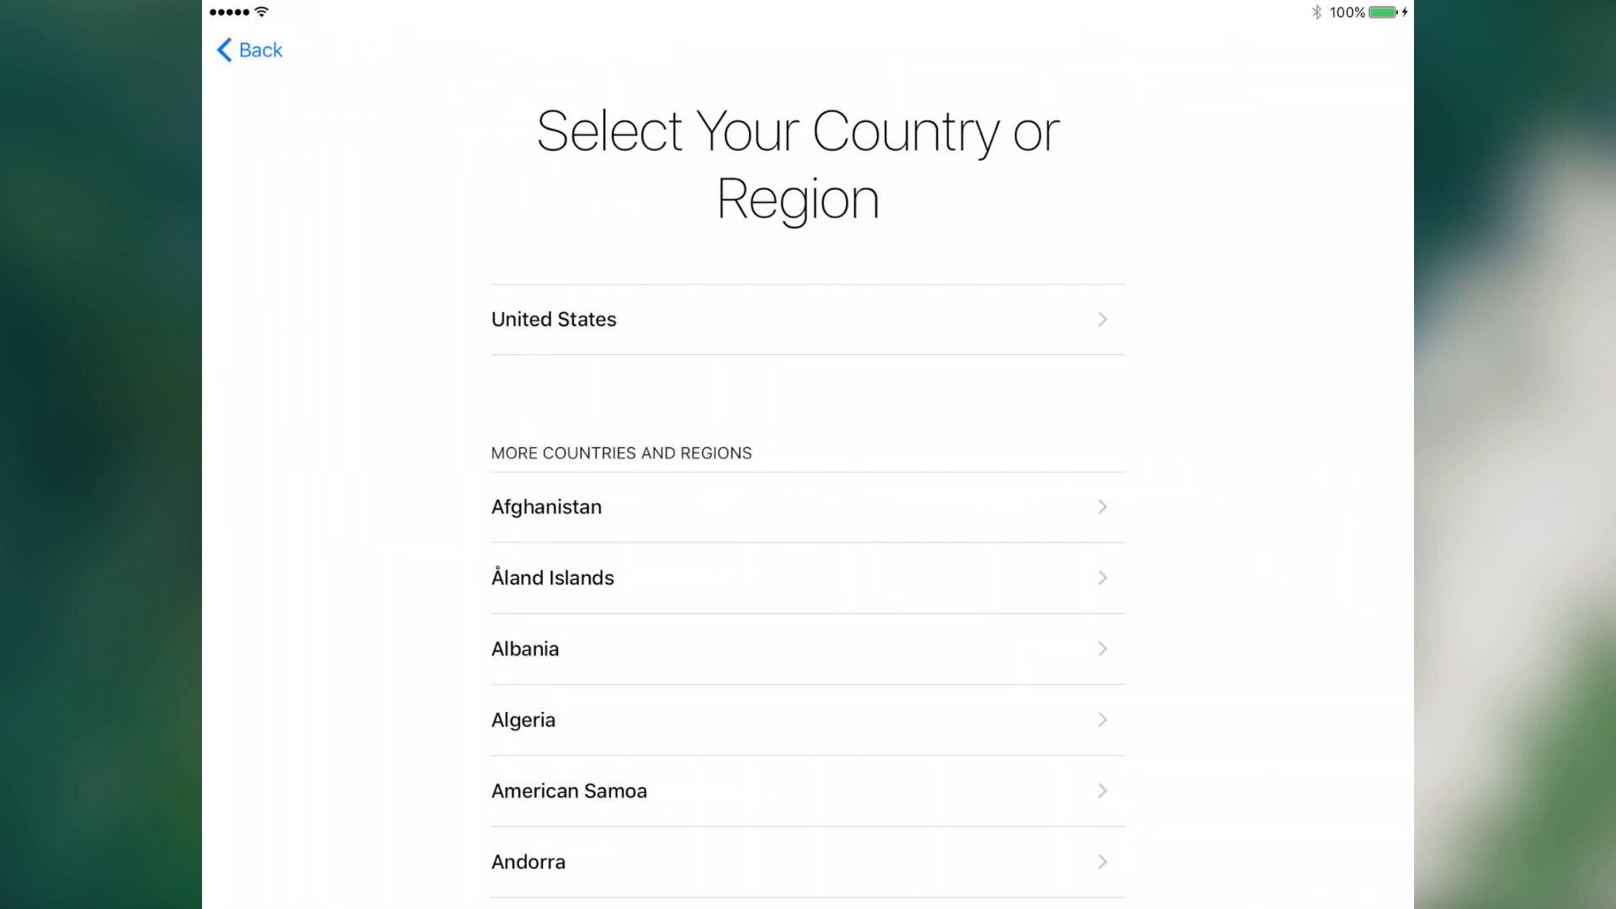
click(554, 318)
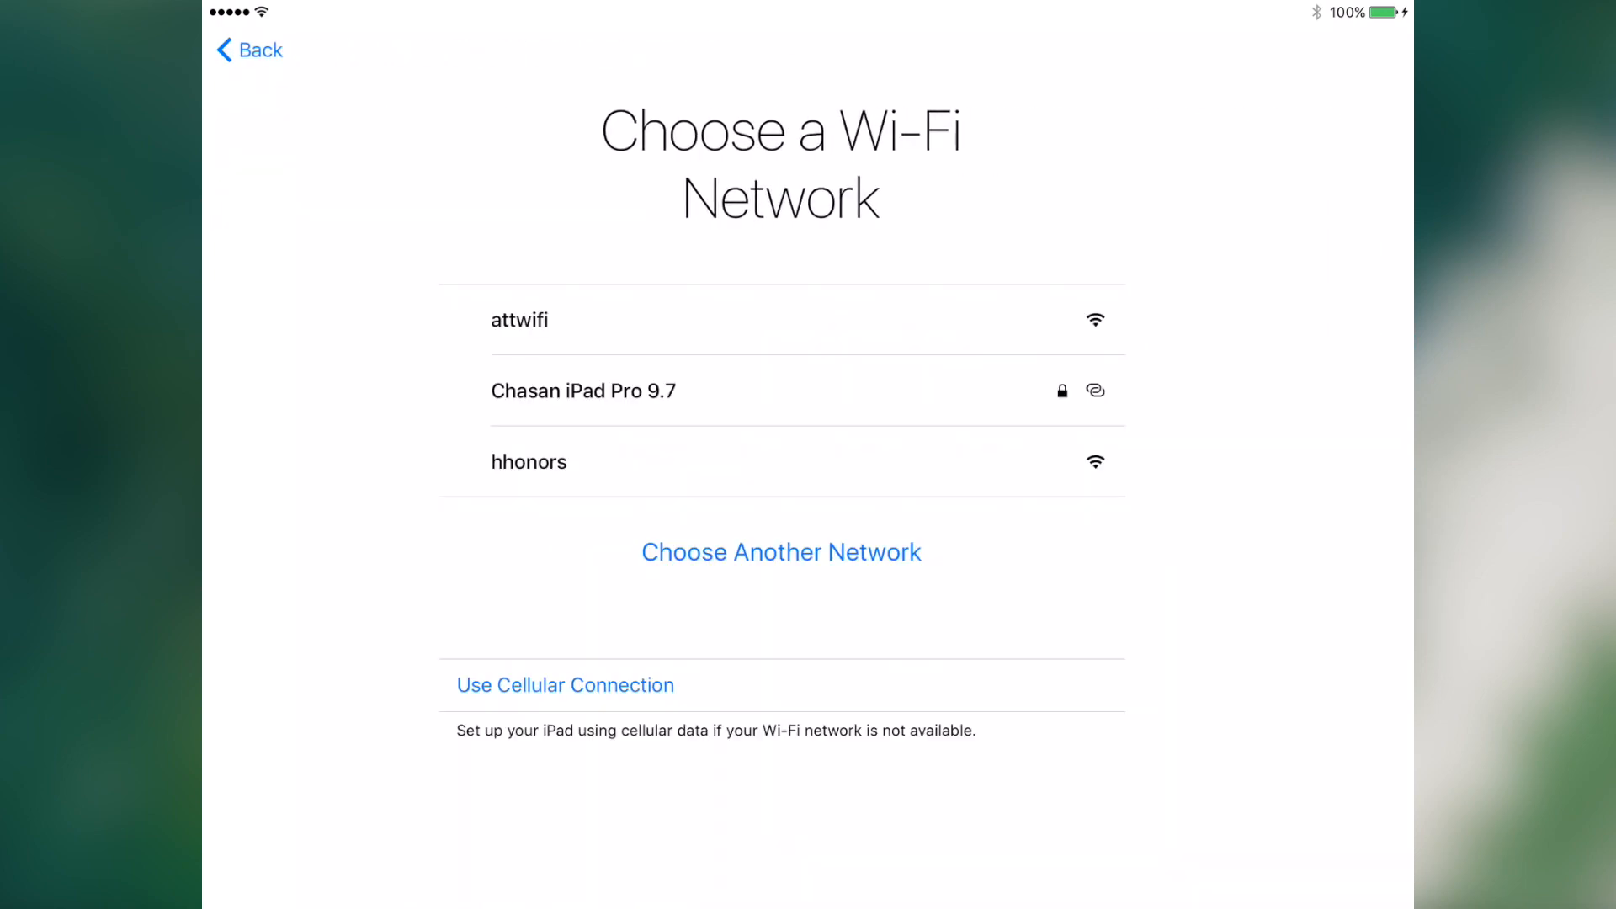
click(584, 391)
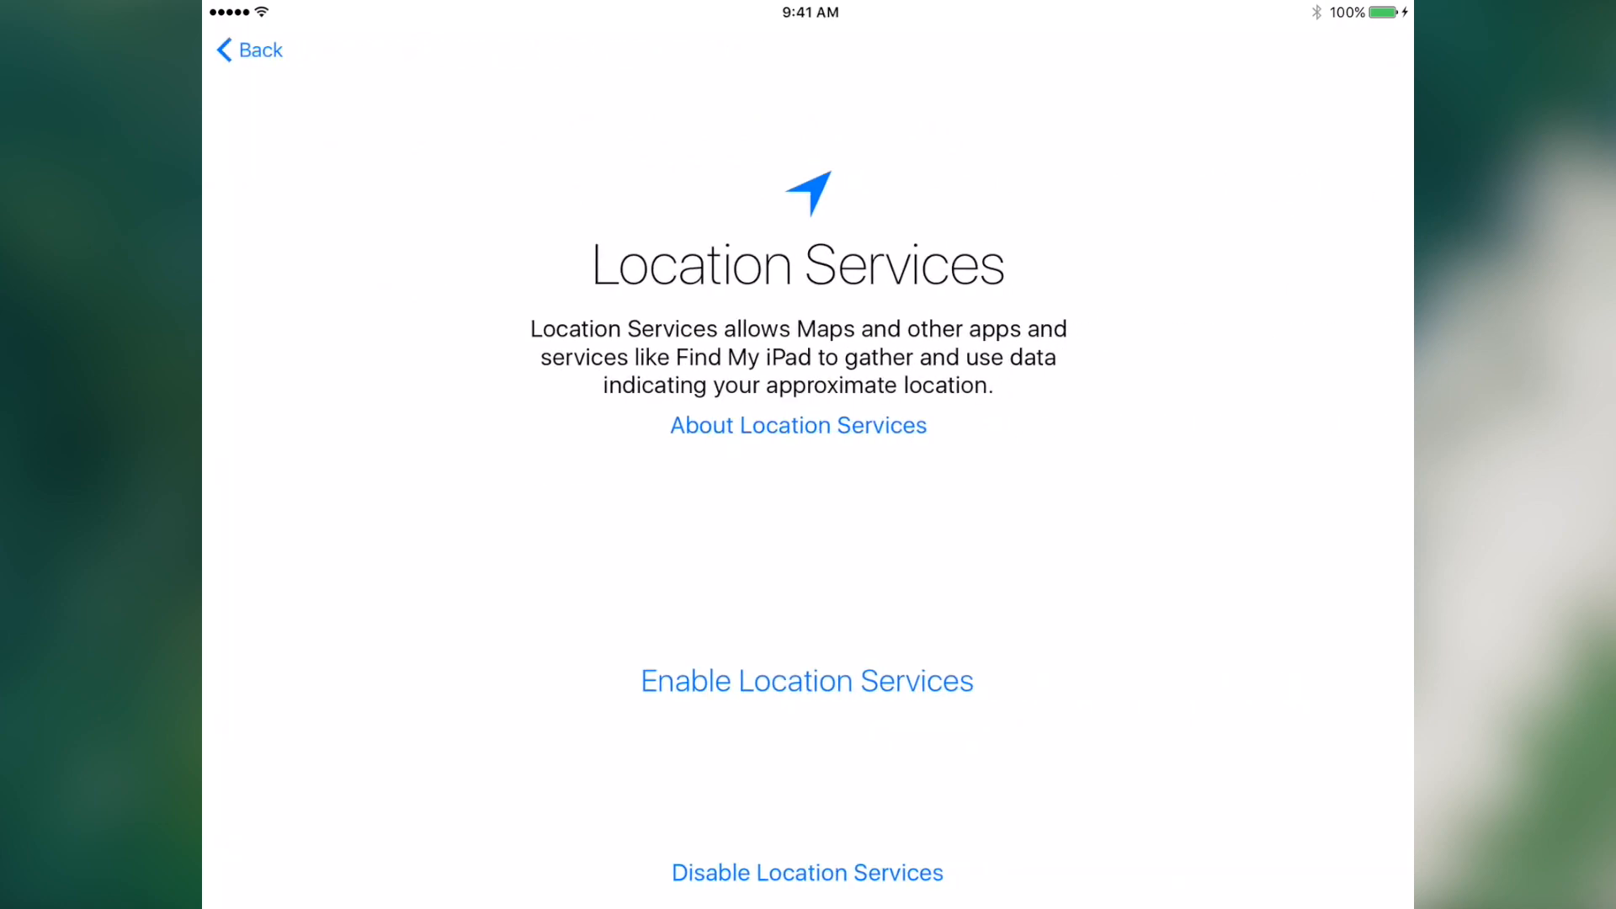
- Set a Location Services option, then enroll a fingerprint for Touch ID
click(807, 680)
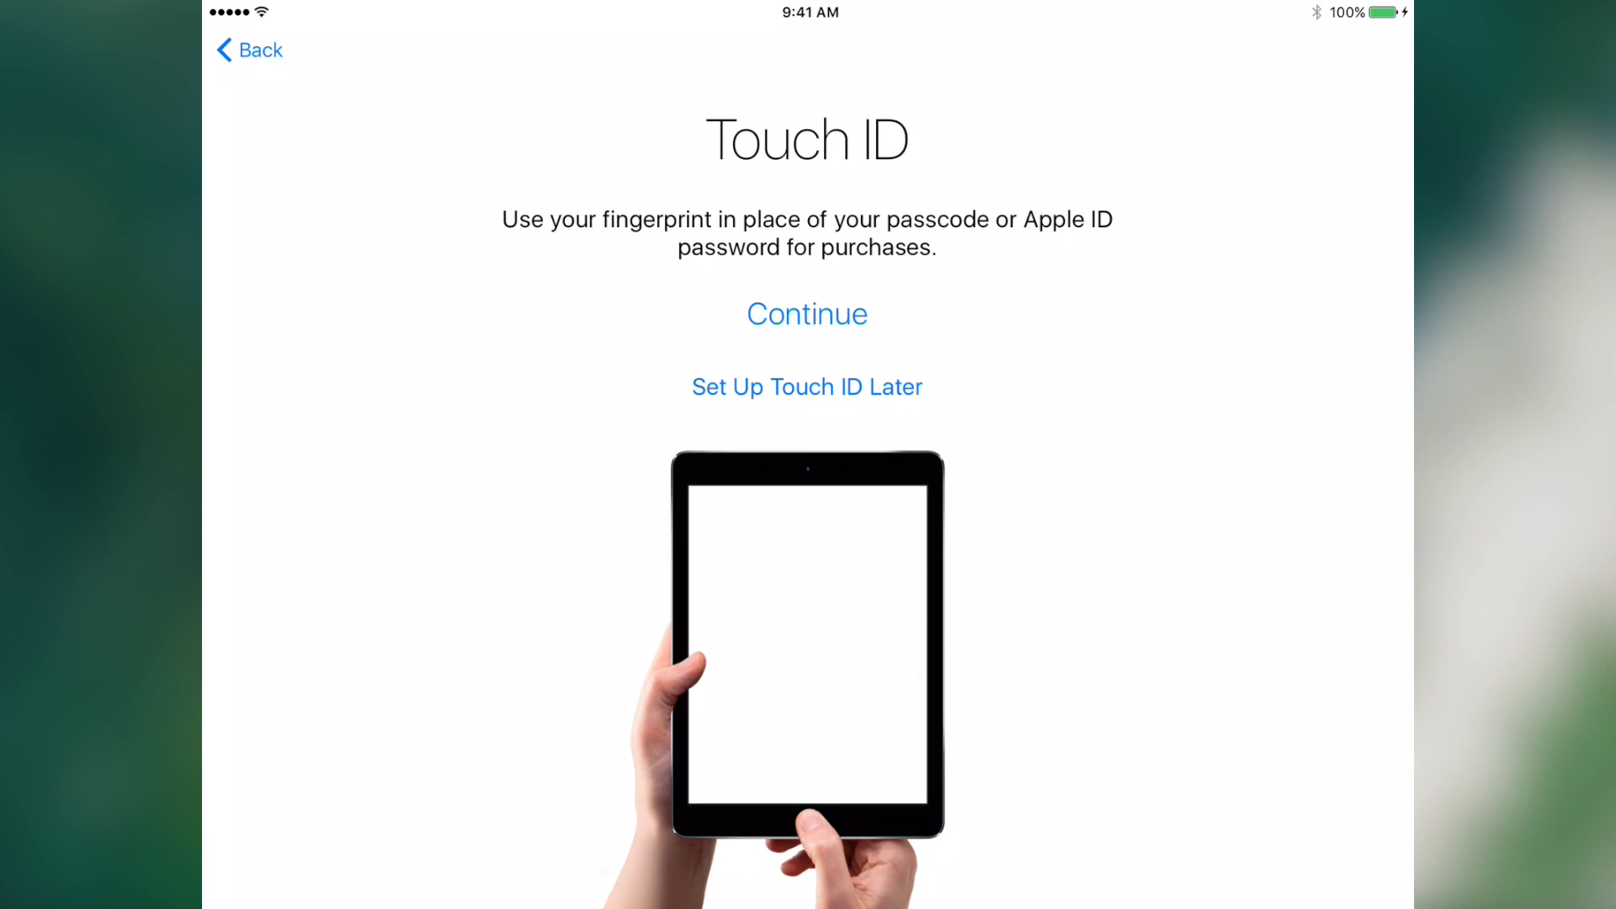
click(807, 313)
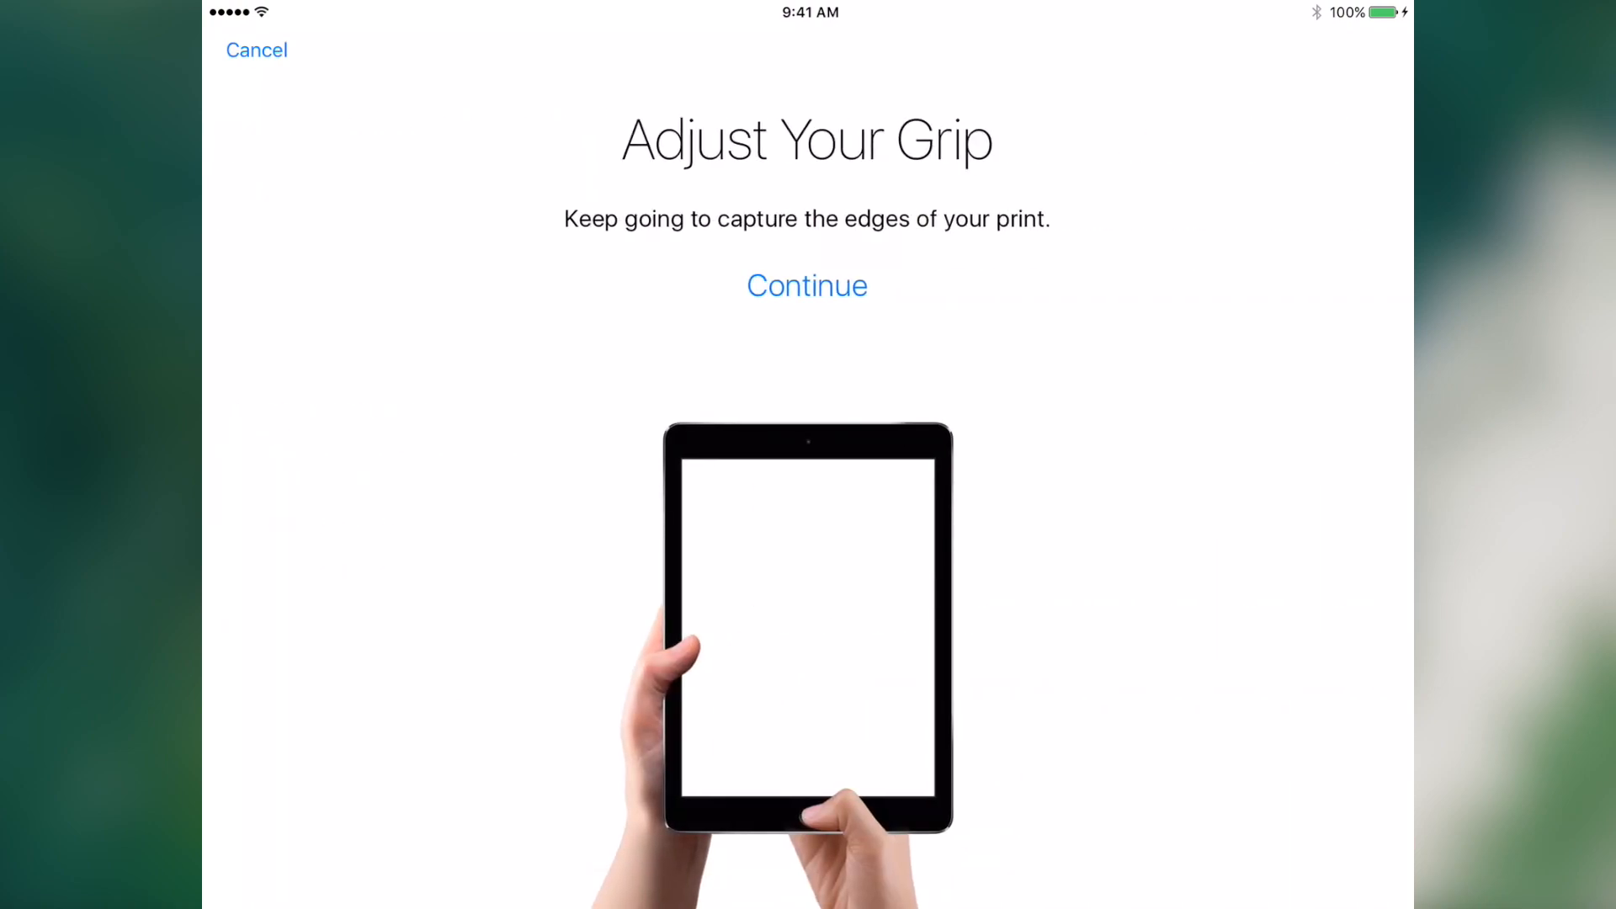
click(808, 286)
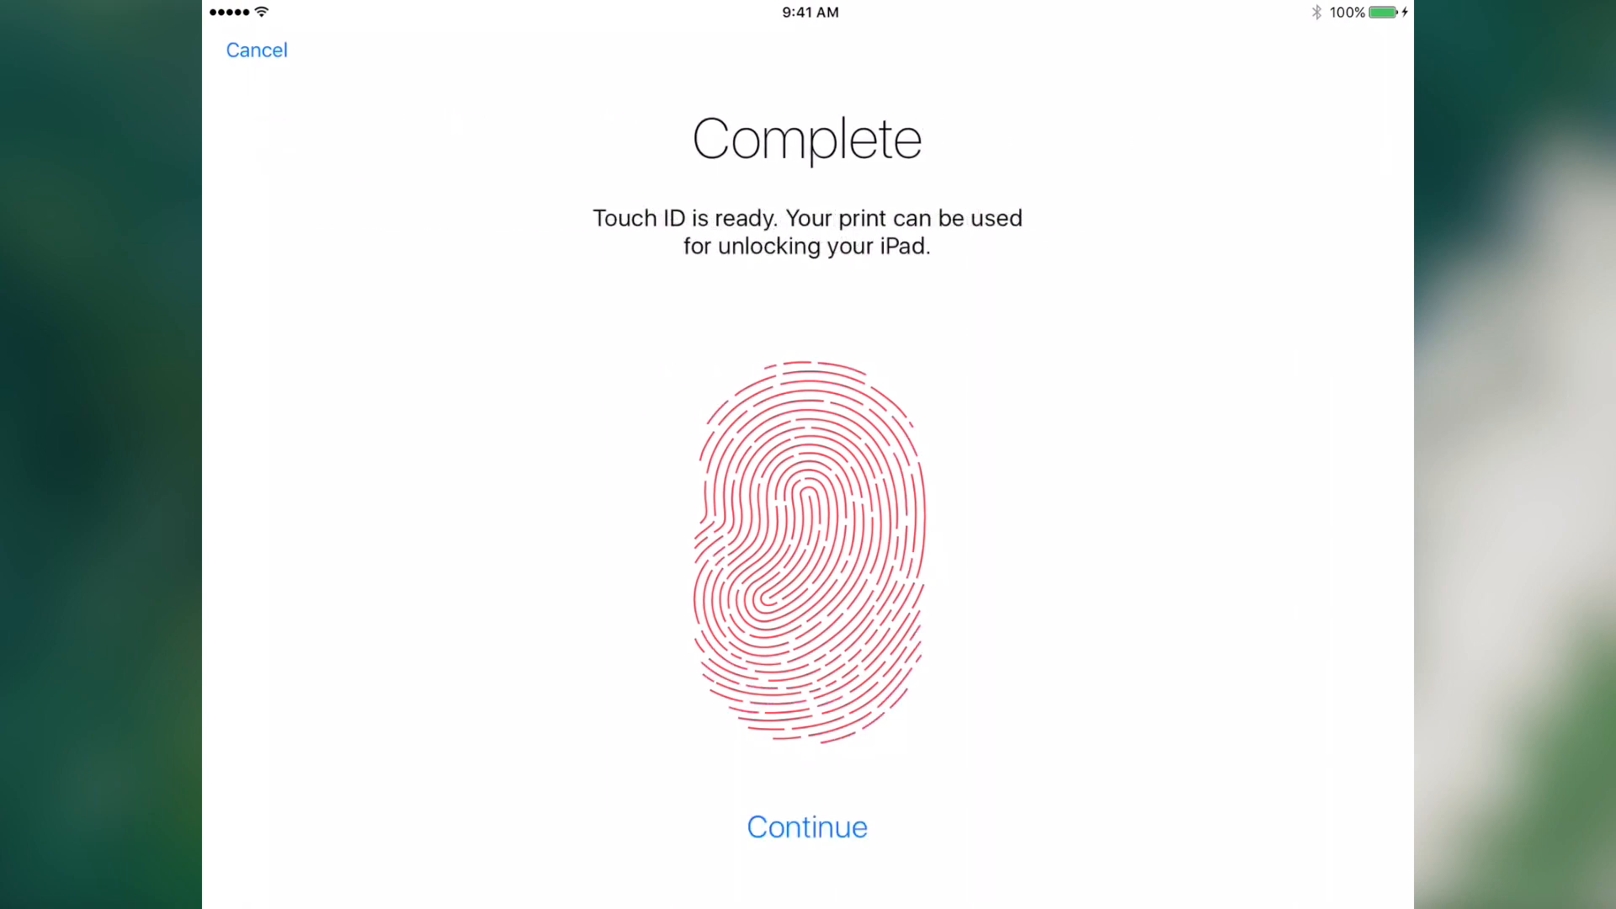
click(807, 827)
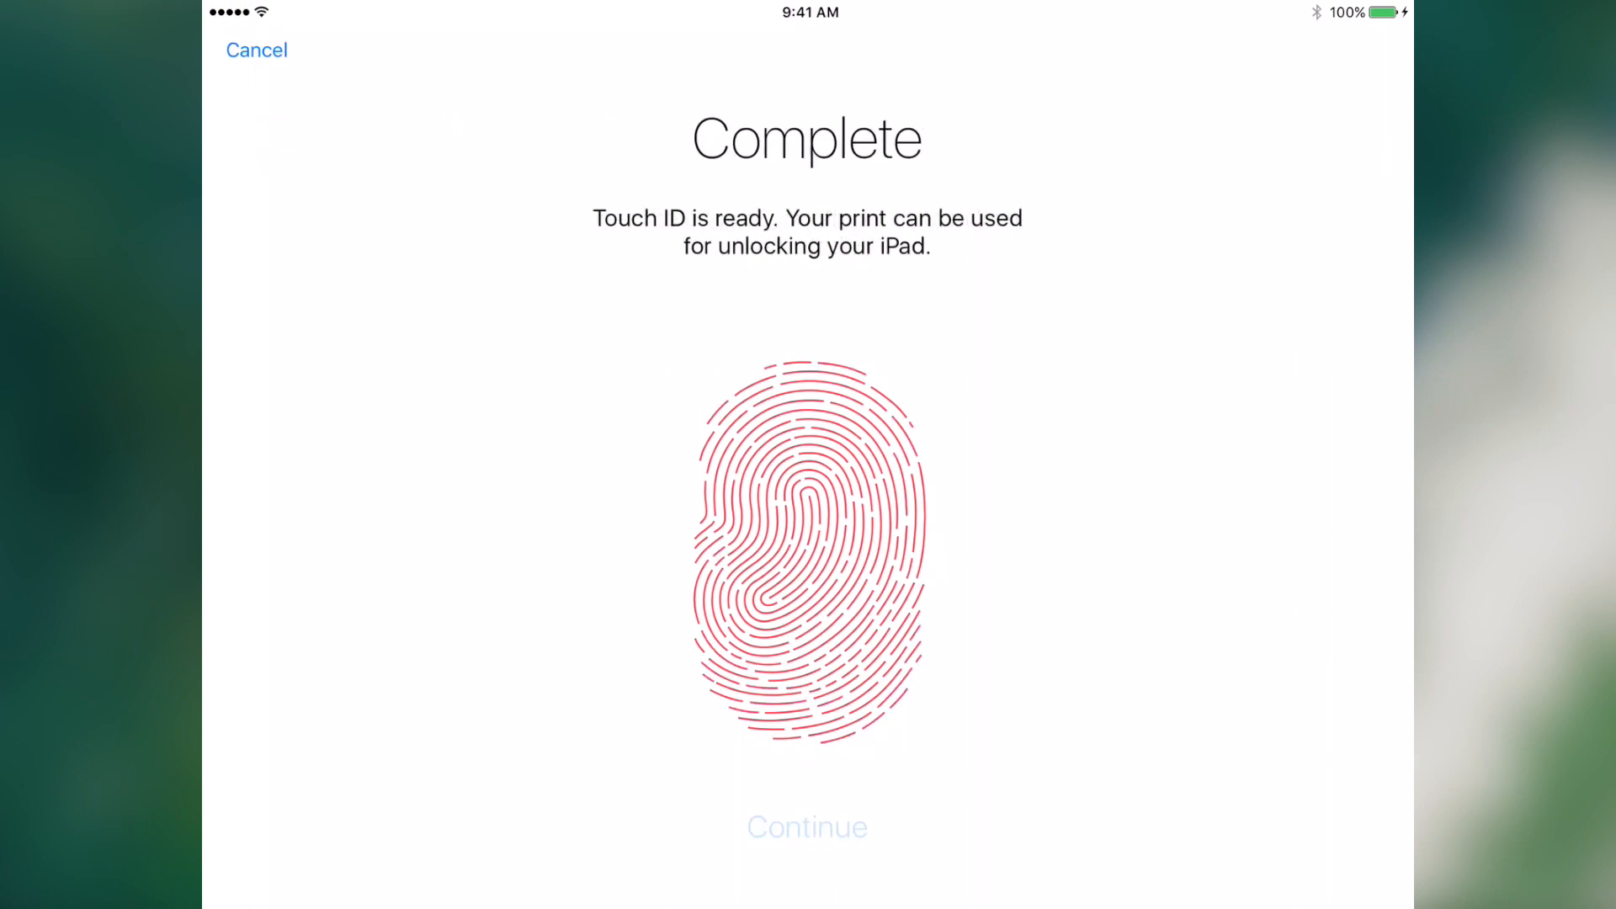
click(808, 826)
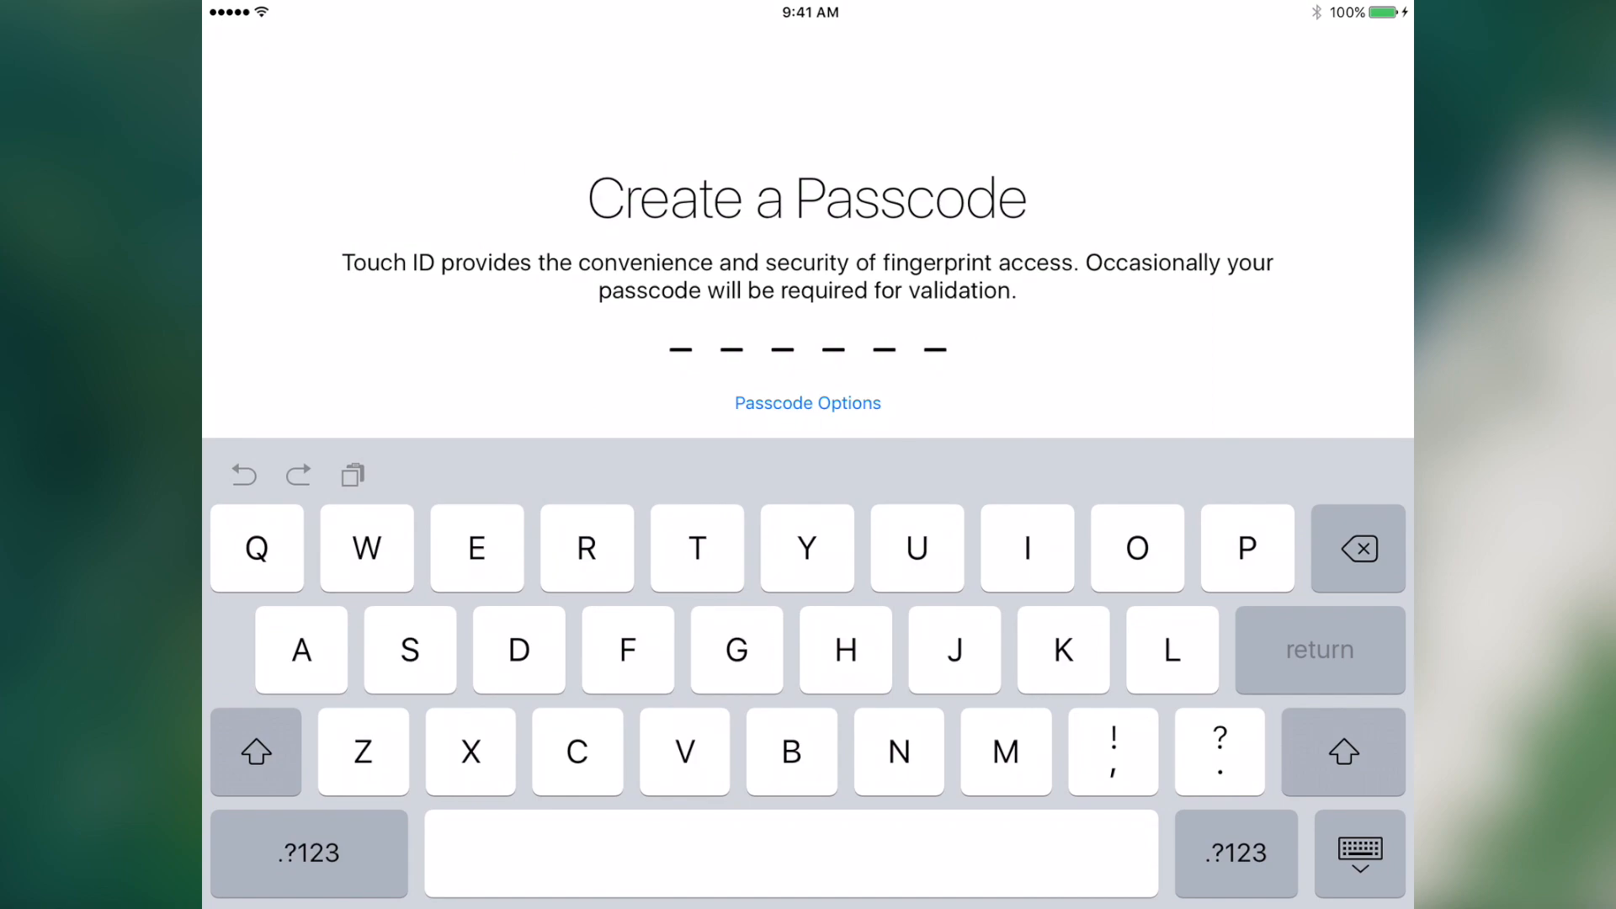
- Set a six-digit passcode, keep it despite the warning, and skip Apple ID sign-in
click(308, 853)
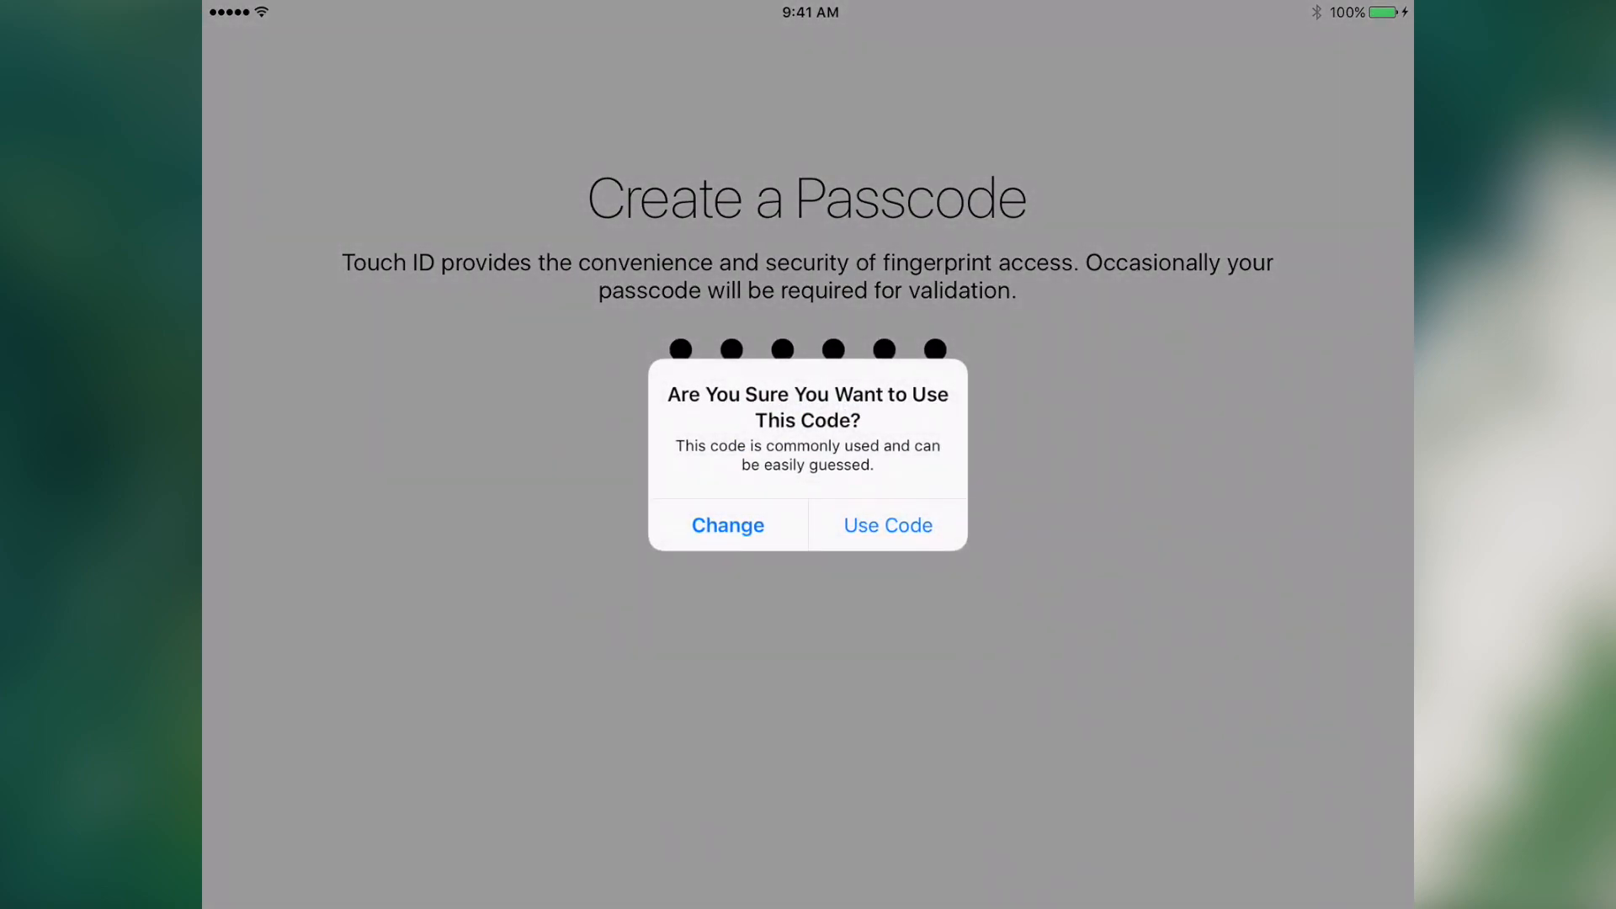
click(884, 524)
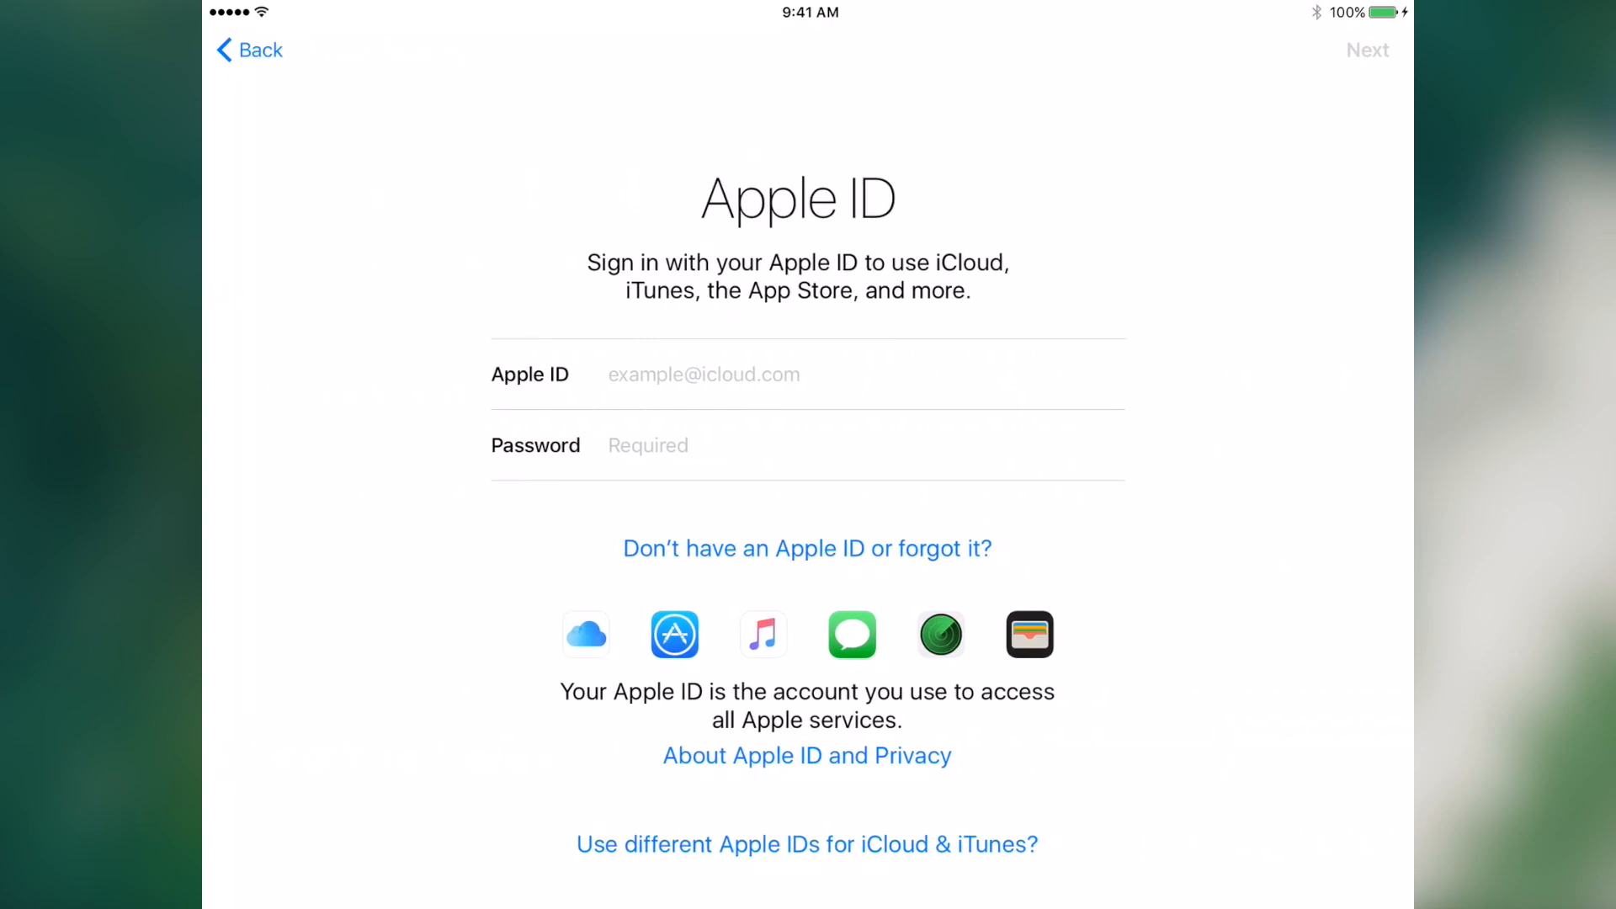
click(1367, 50)
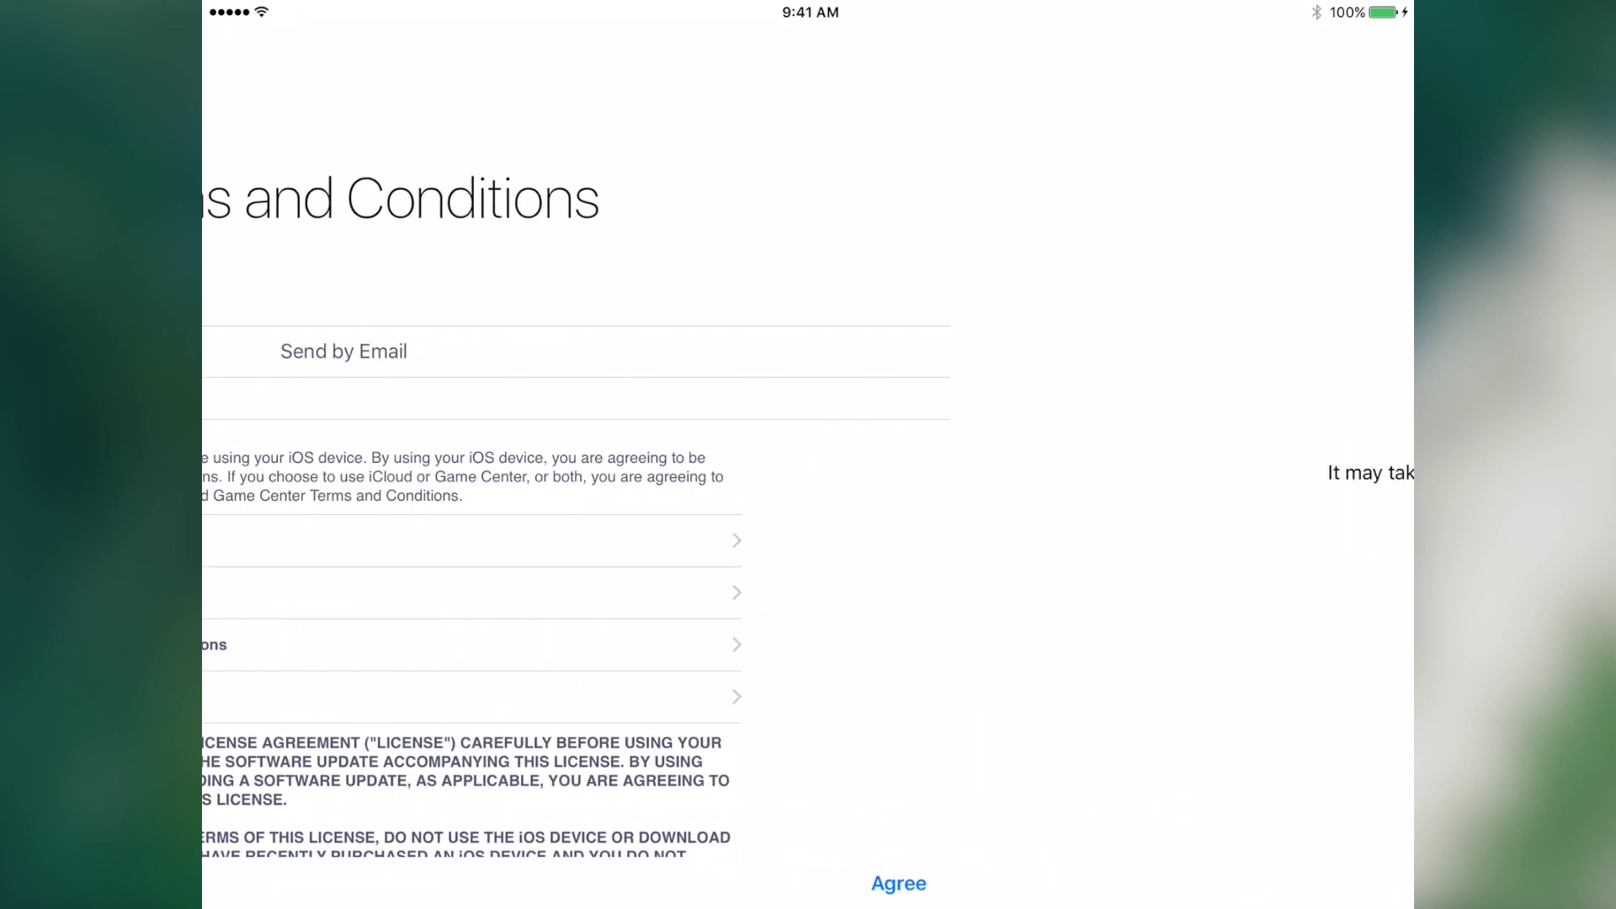
- Agree to the Terms and Conditions and move past the Apple Pay screen
click(898, 883)
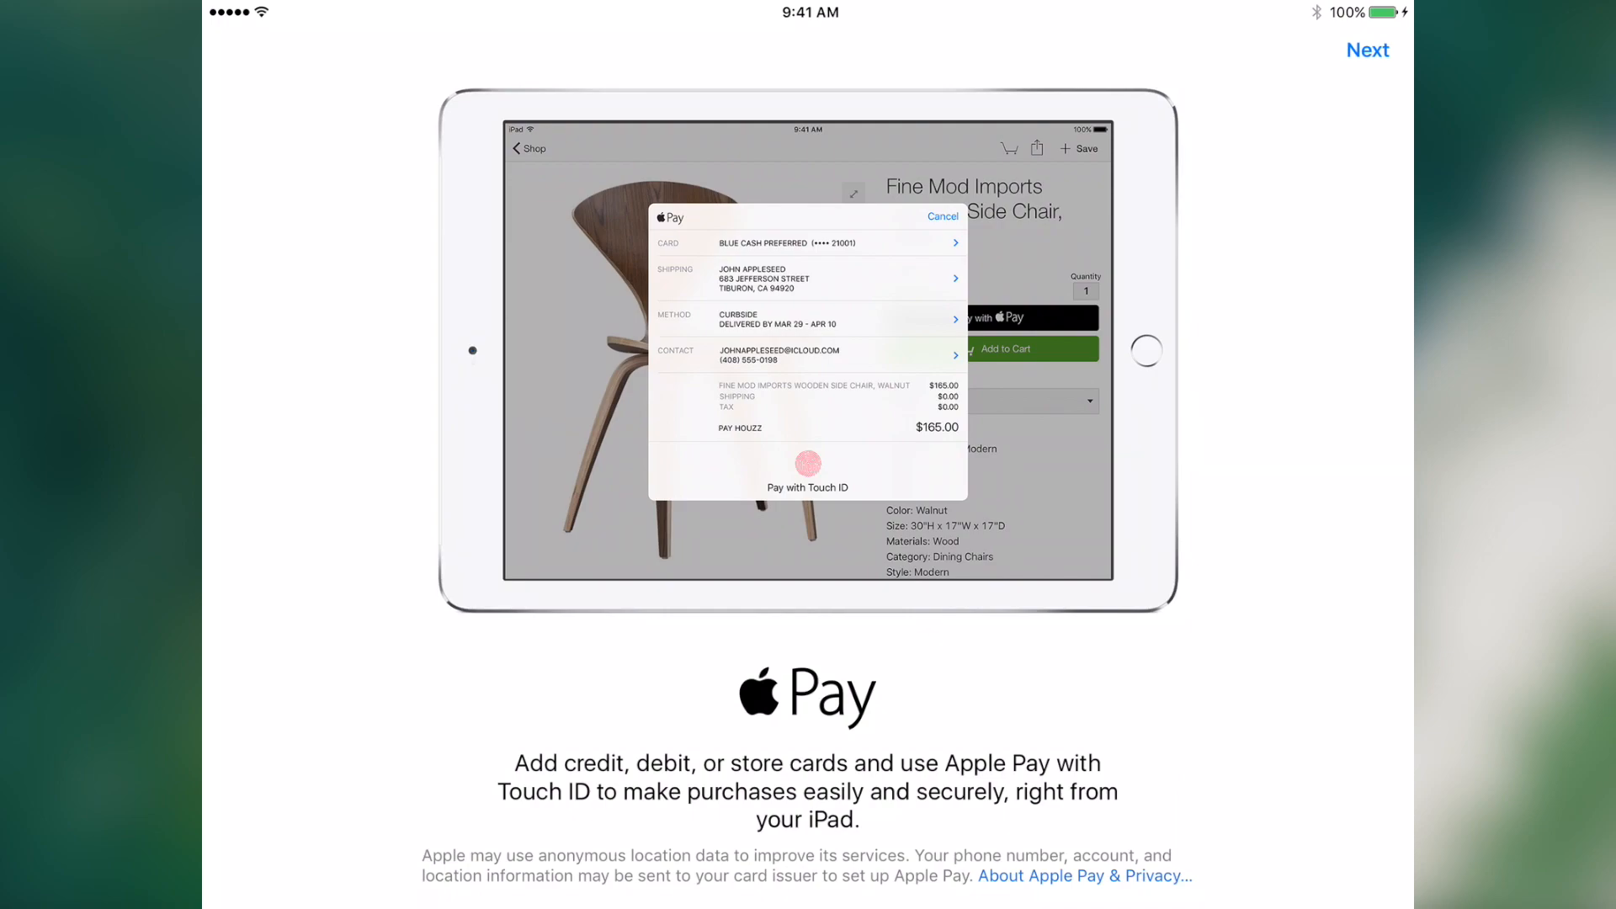
click(1368, 50)
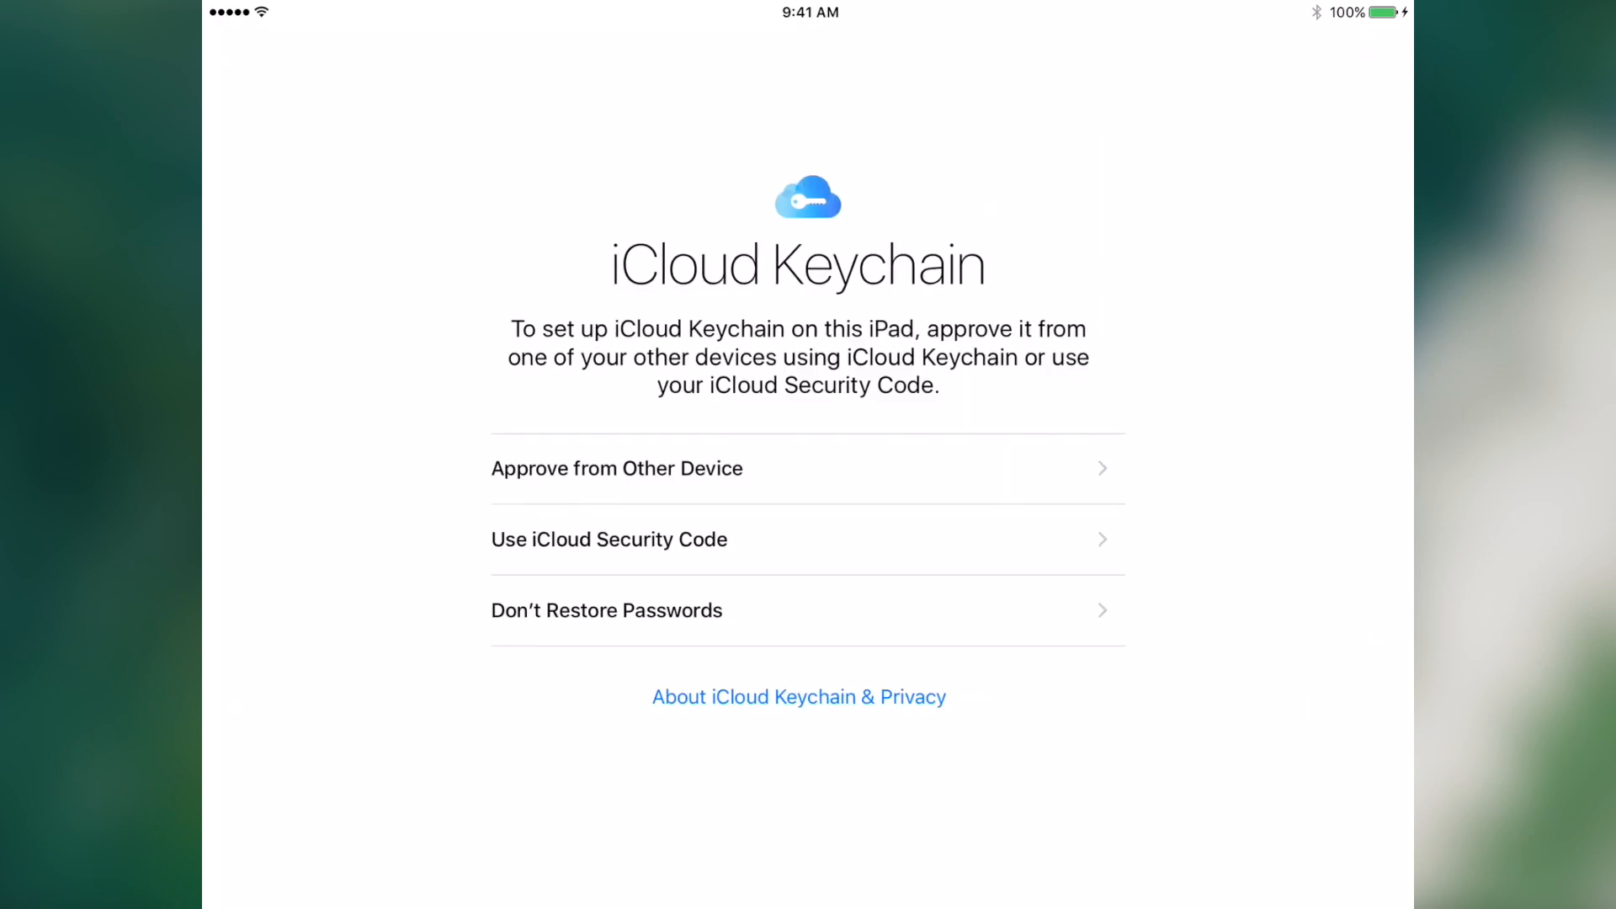
- Choose iCloud Keychain and Siri options, accept Diagnostics, and tap Get Started
click(798, 539)
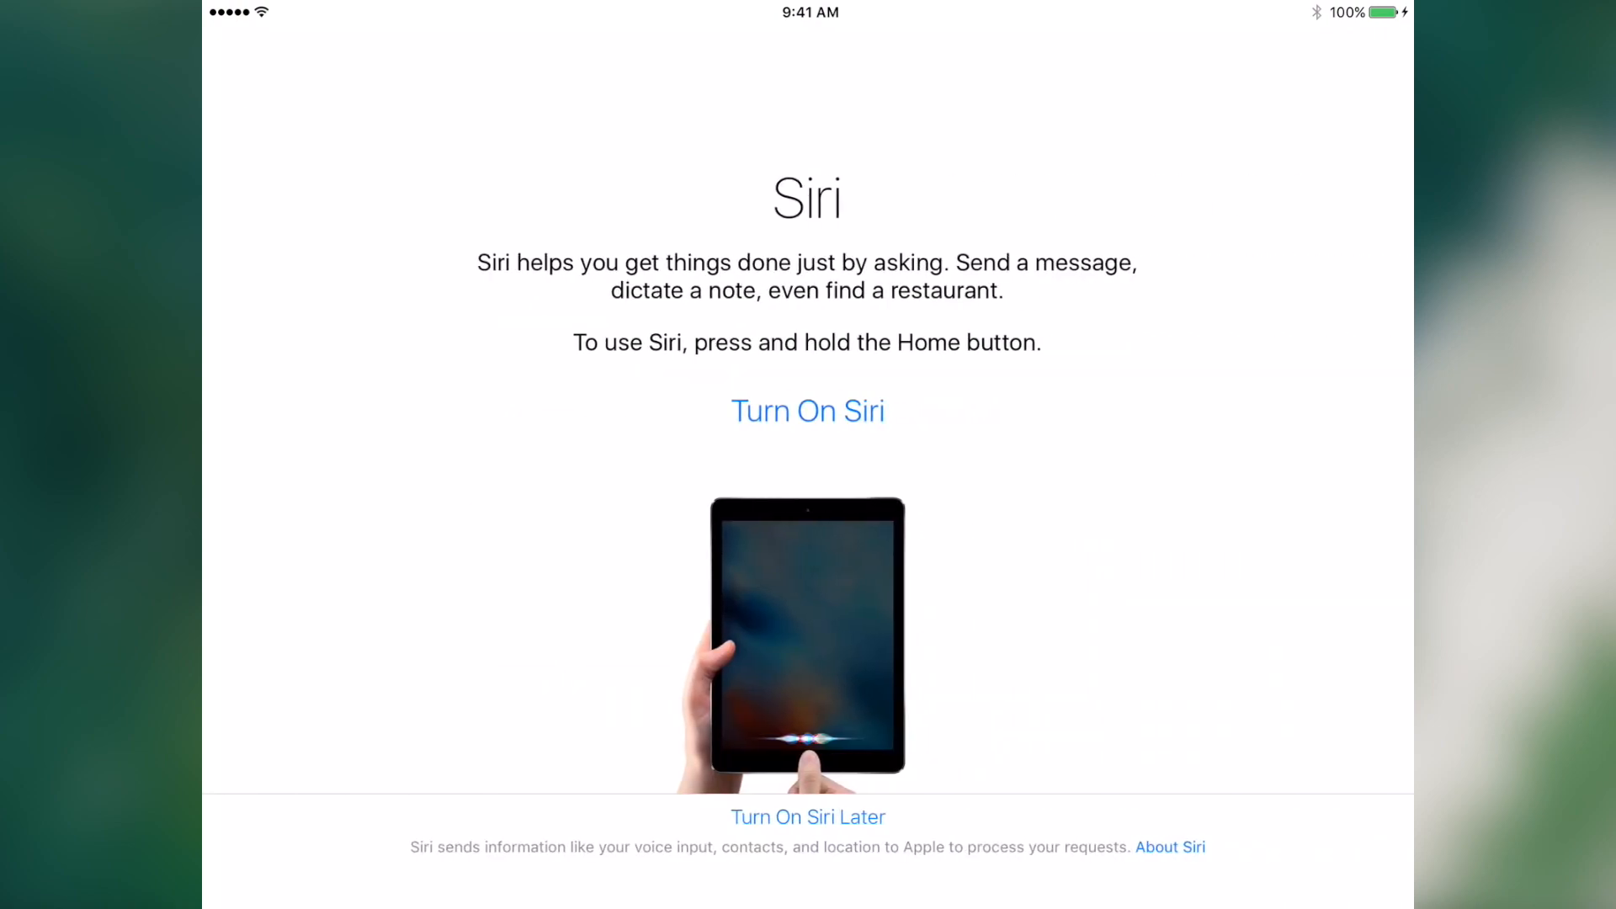
click(808, 816)
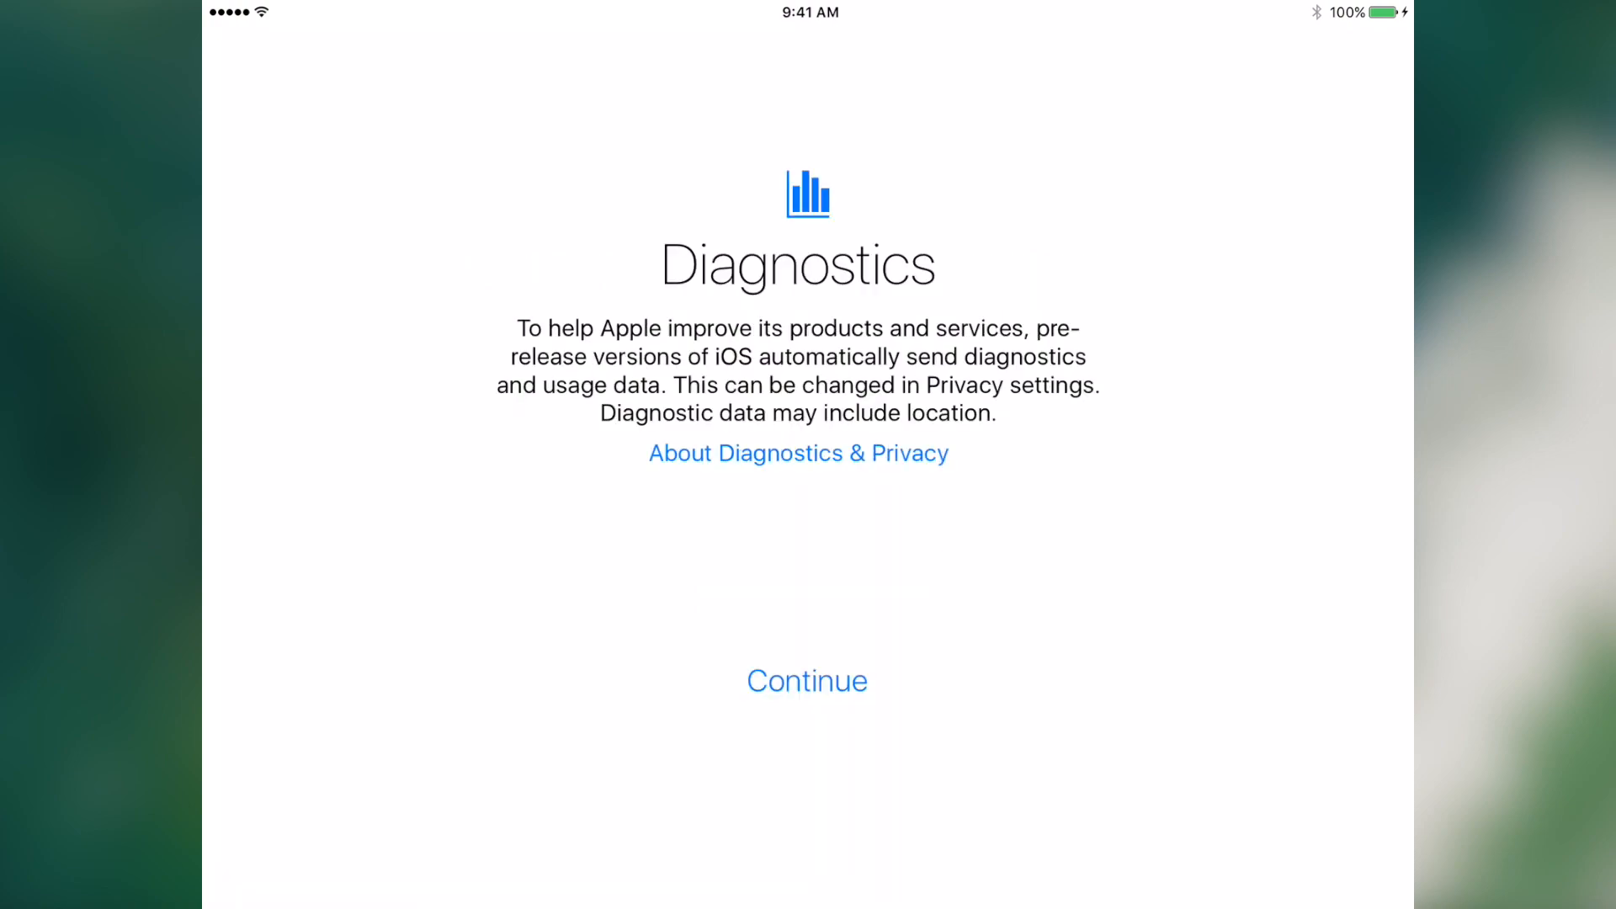
click(808, 680)
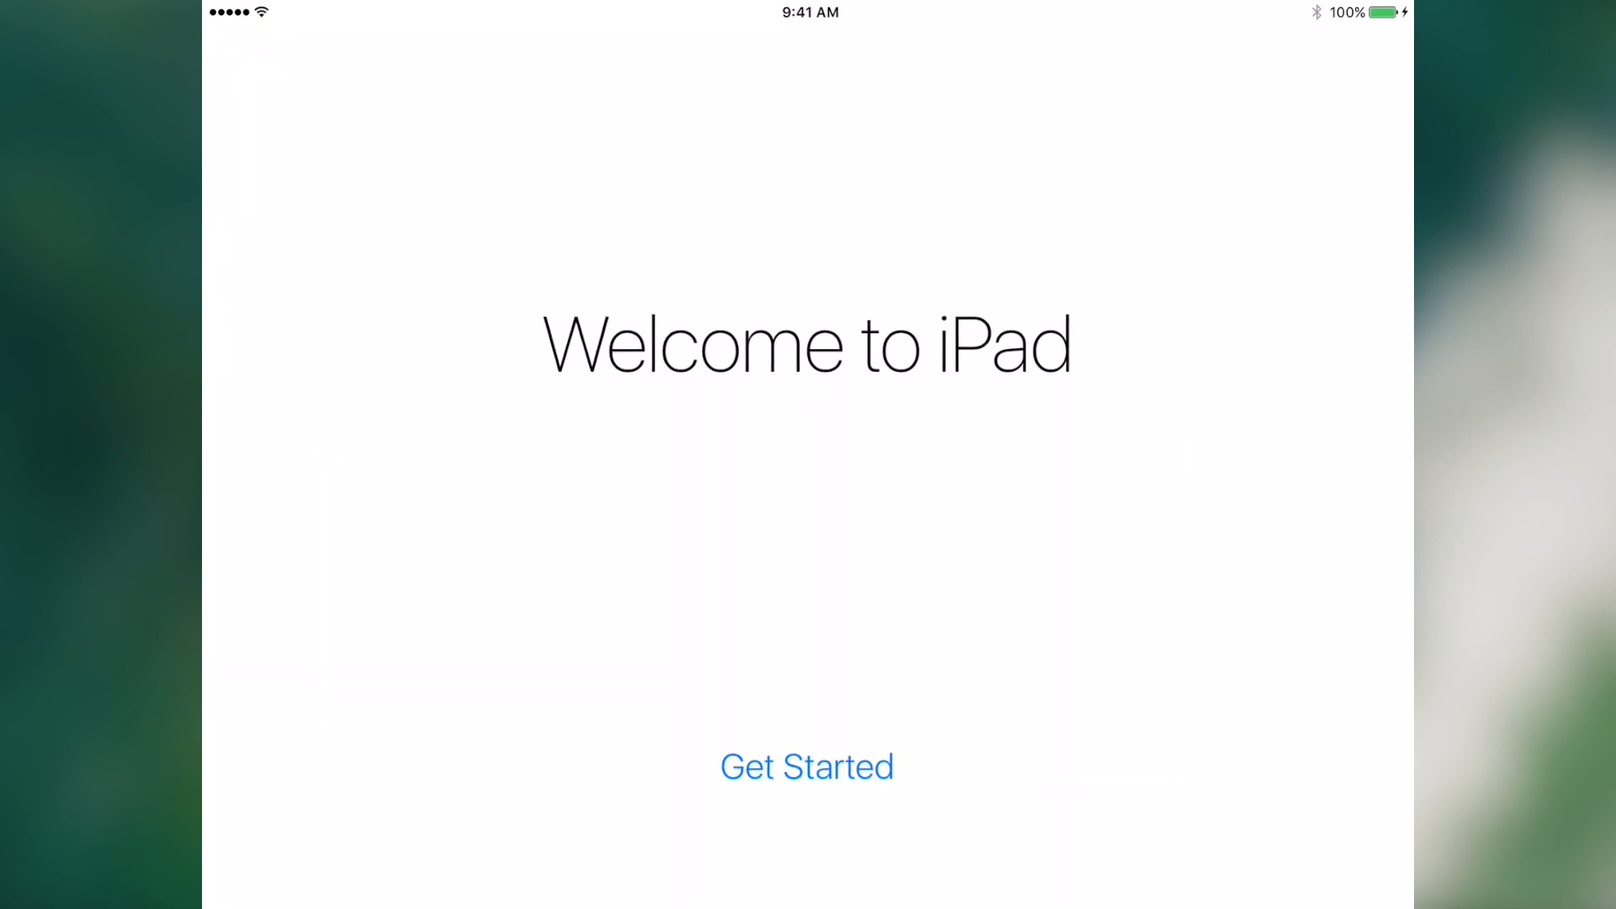
click(807, 766)
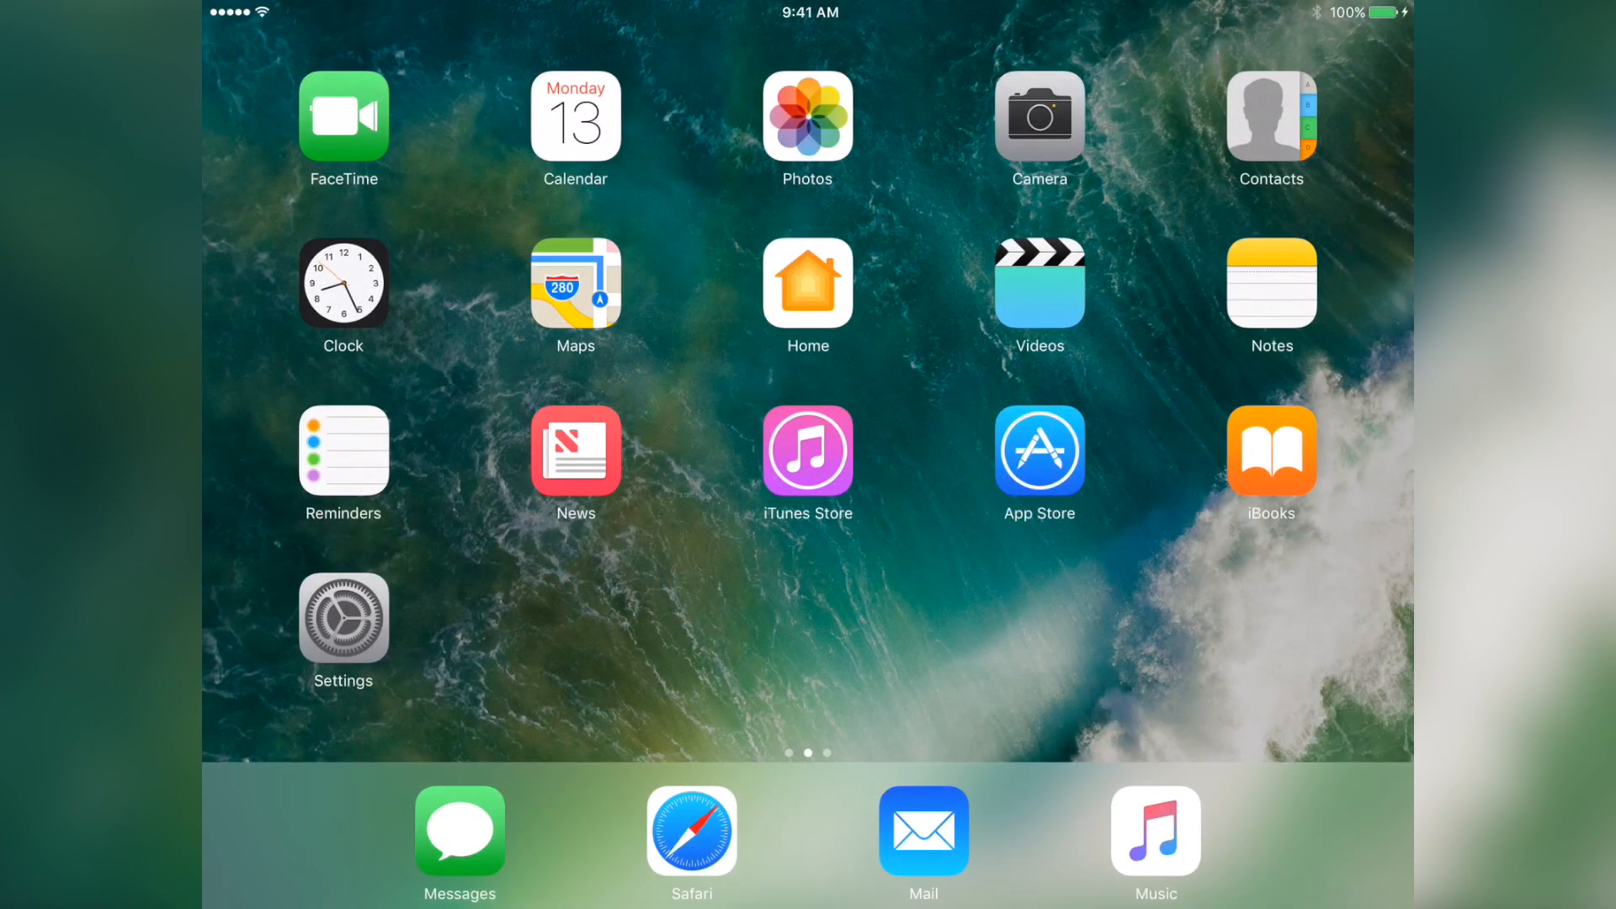